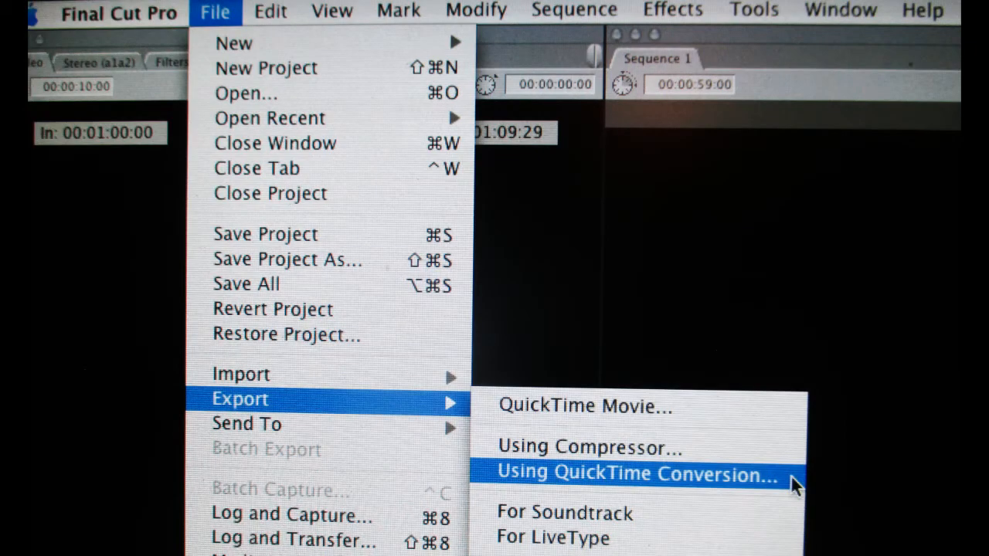
- Export the sequence using QuickTime Conversion from the File menu
click(632, 473)
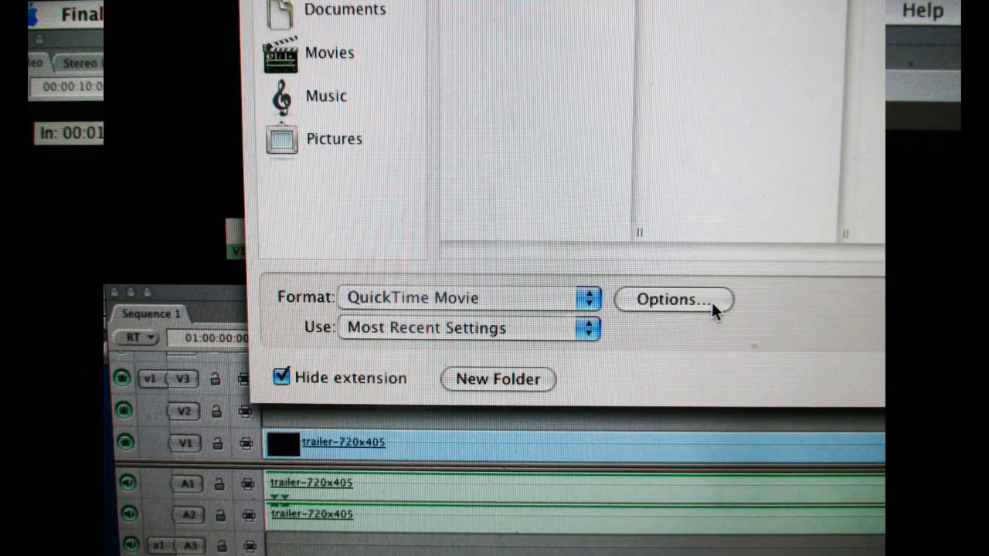
- Open Movie Settings, then the video Size settings showing 1280x720 HD letterboxed with deinterlacing
click(671, 300)
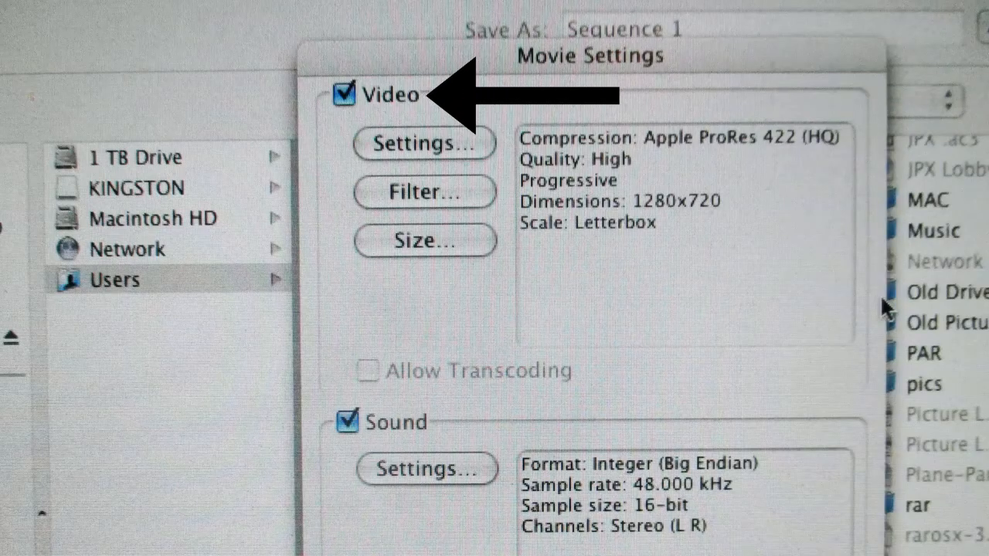
click(424, 144)
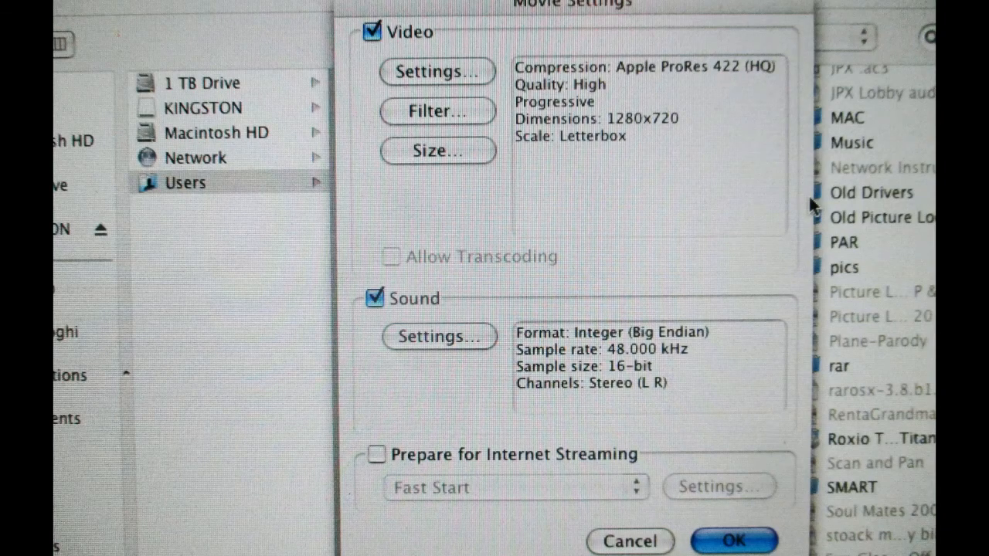
click(438, 150)
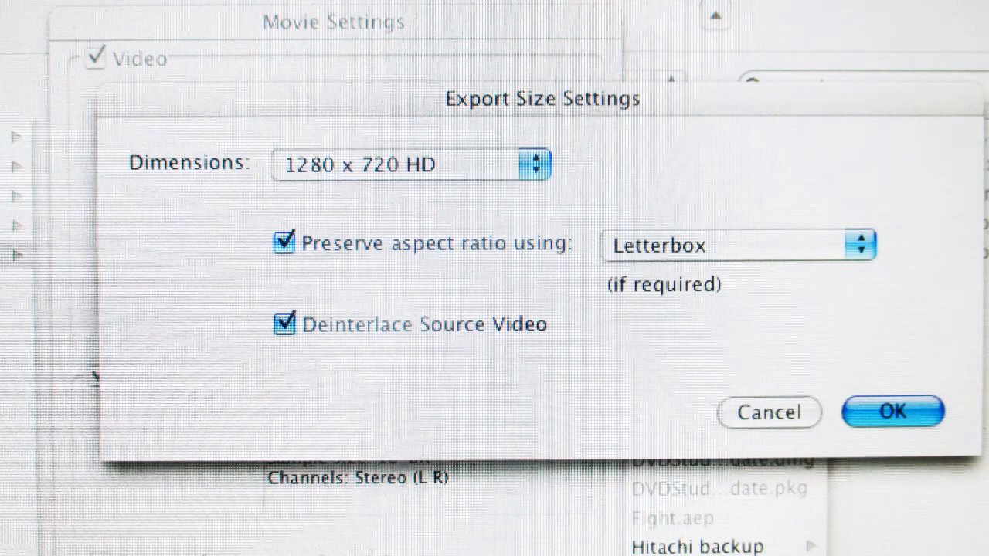